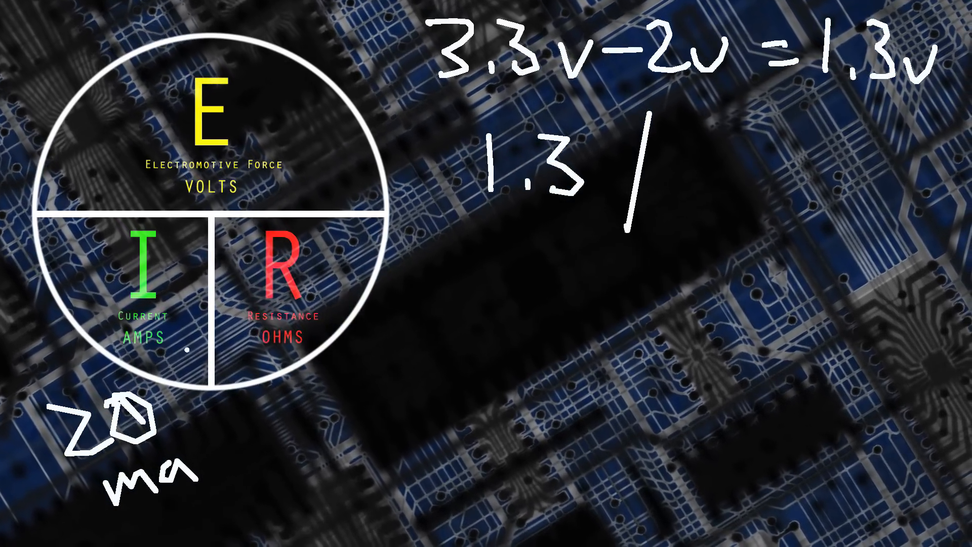
Step: After boot and login, install the python-dev package with sudo apt-get
text(.02)
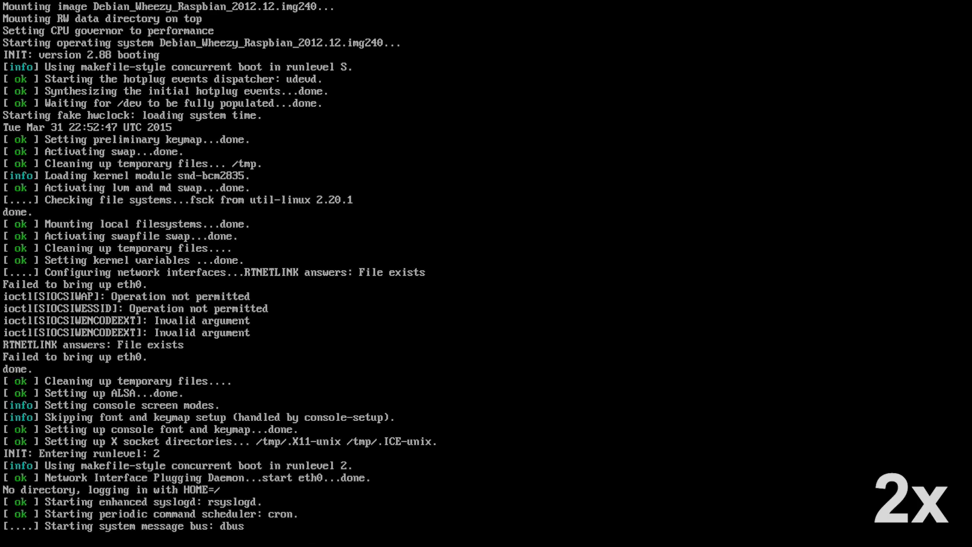
scroll(down, 3)
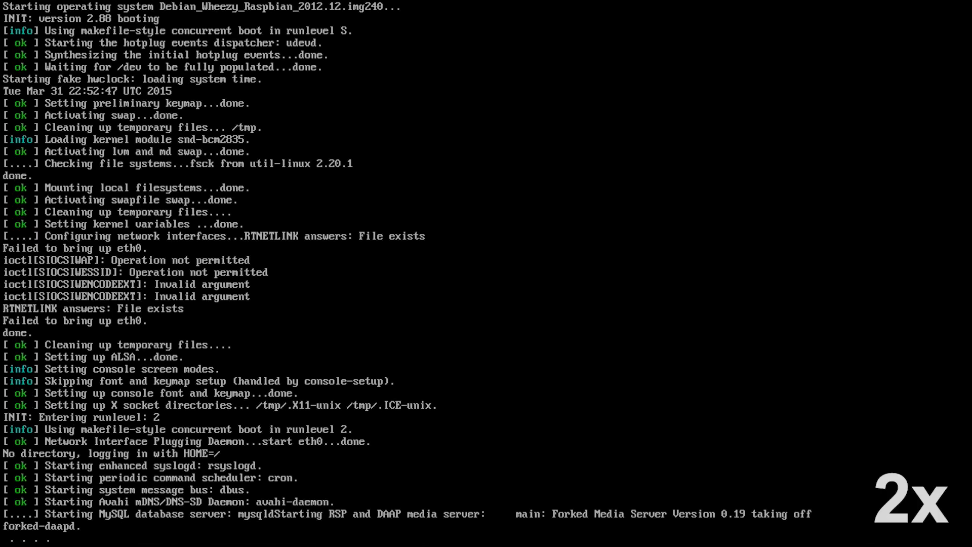
scroll(down, 3)
text(pi)
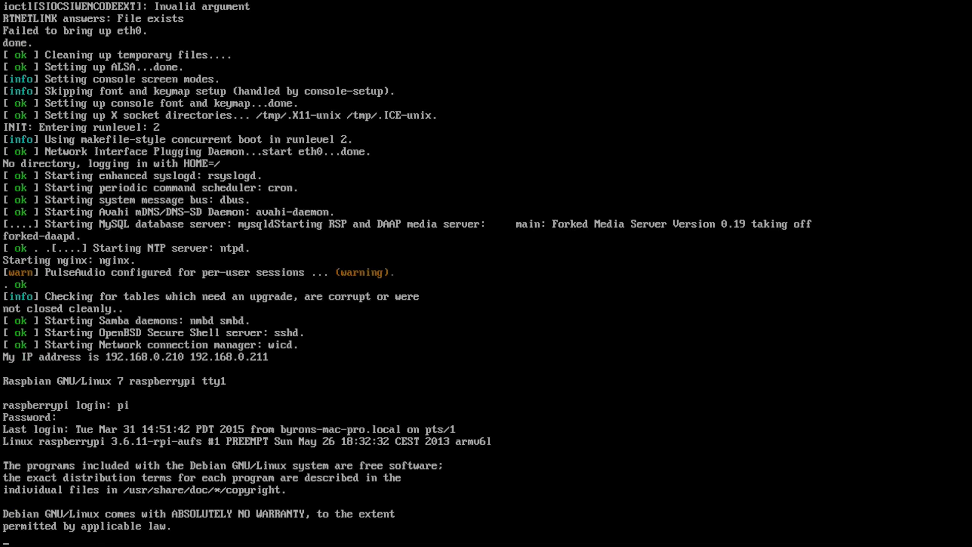
text(sudo apt-get install python-dev)
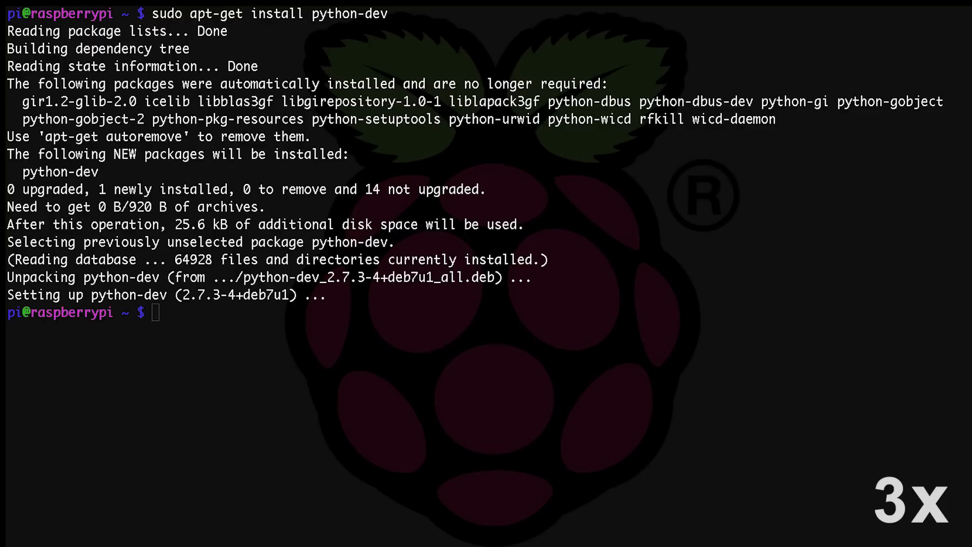
Step: Install python-pip with sudo apt-get install
text(sudo apt)
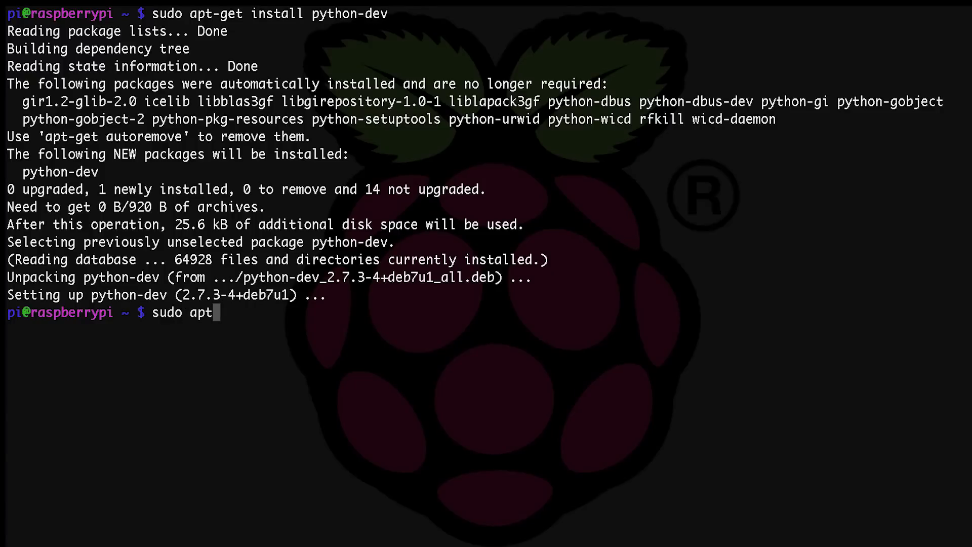
text(-get install)
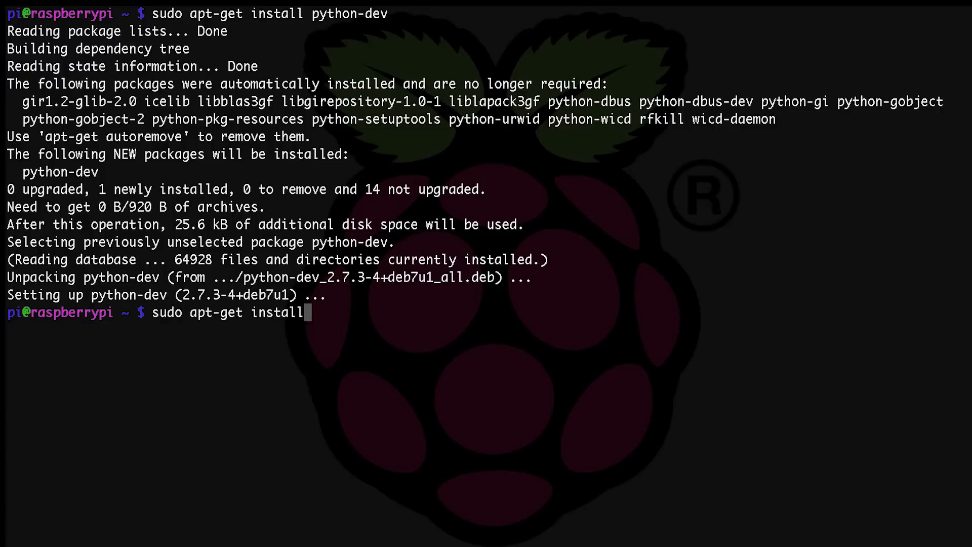
text(python-pip)
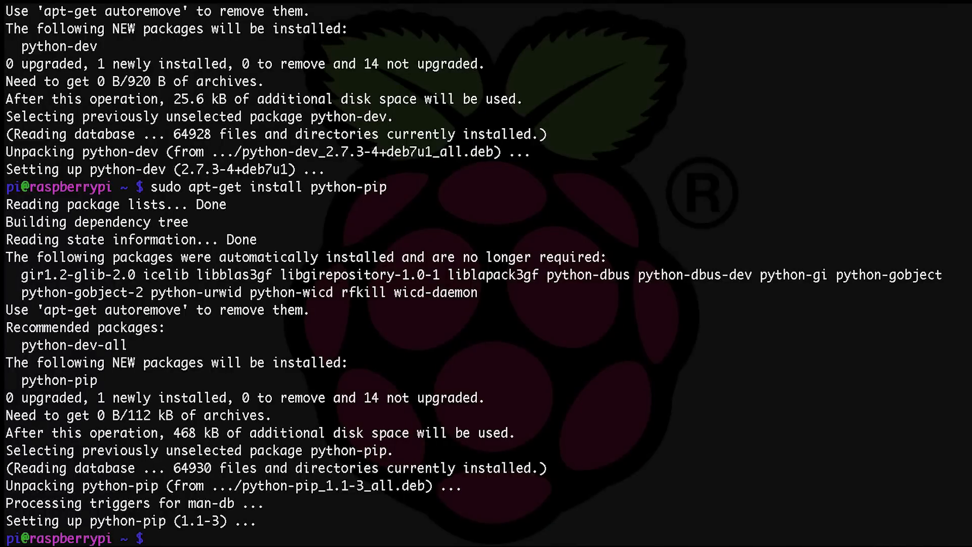
Step: Install RPi.GPIO with sudo pip; it is reported already present
text(sudo pip)
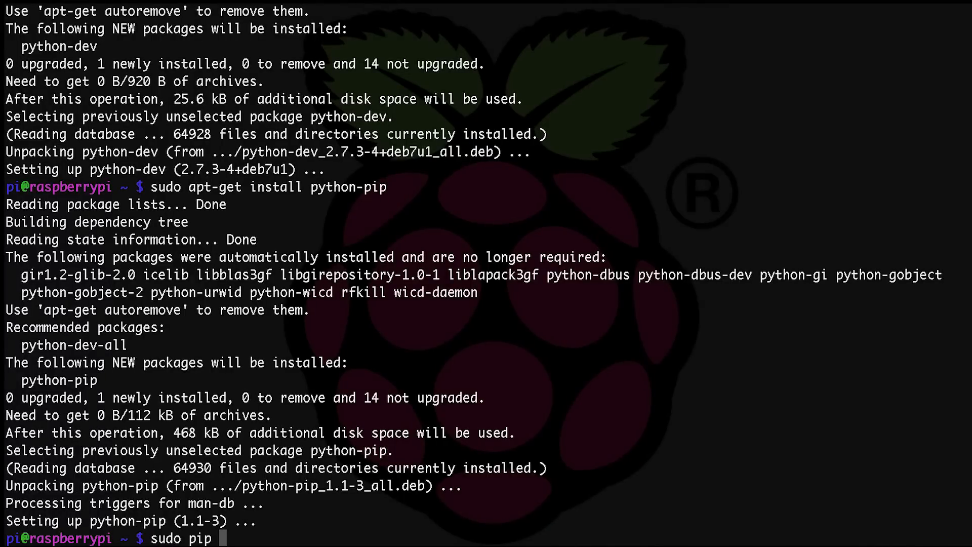
text(install)
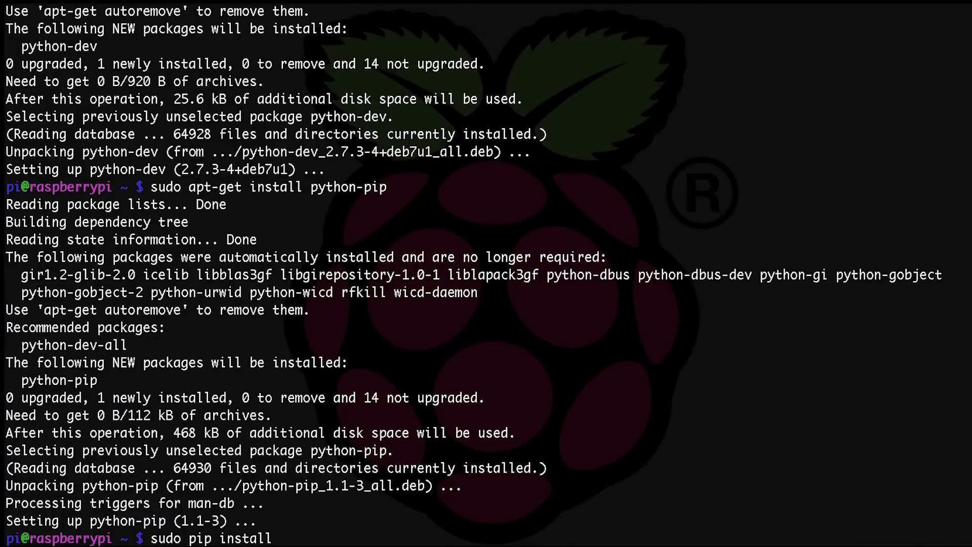
text(RPi)
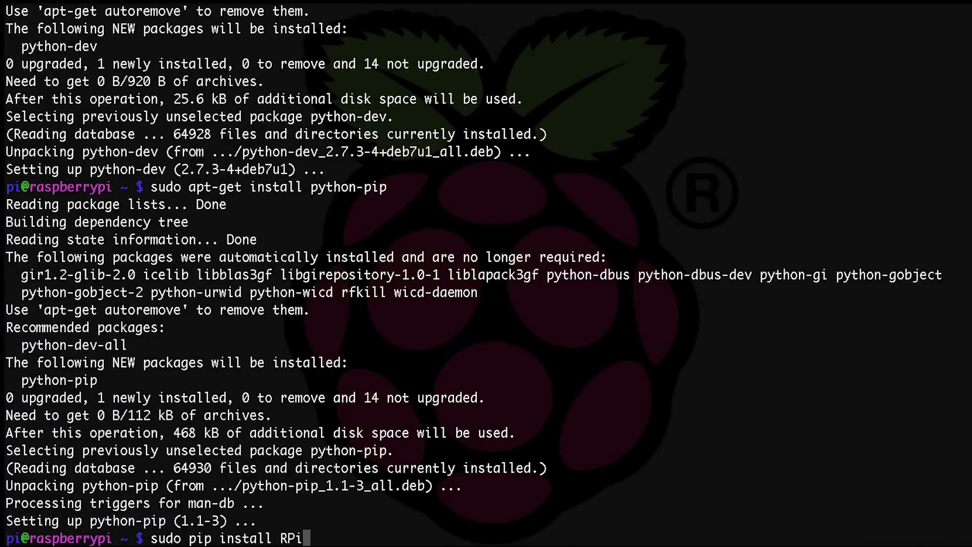
text(.GPIO)
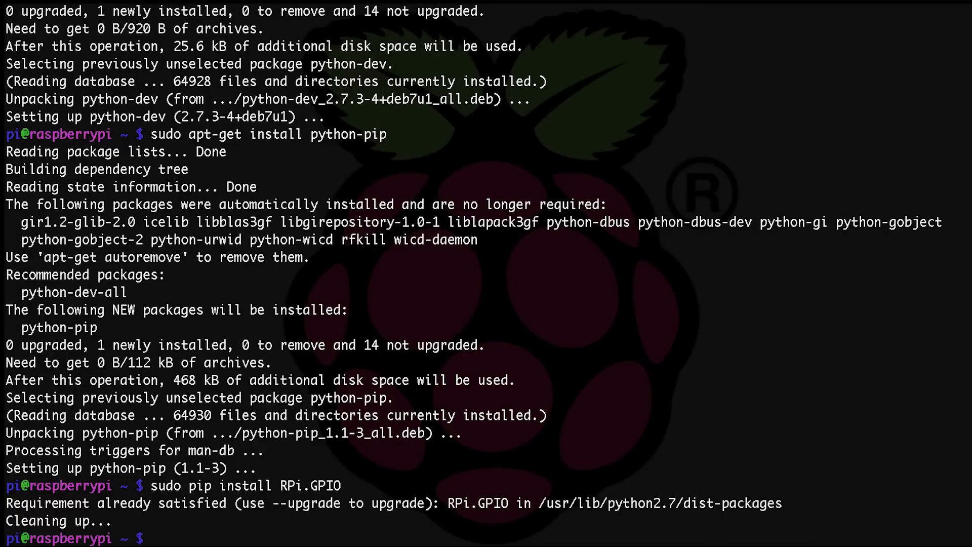
Step: Become root with sudo -i and start the Python 2.7 interpreter
text(sudo -i)
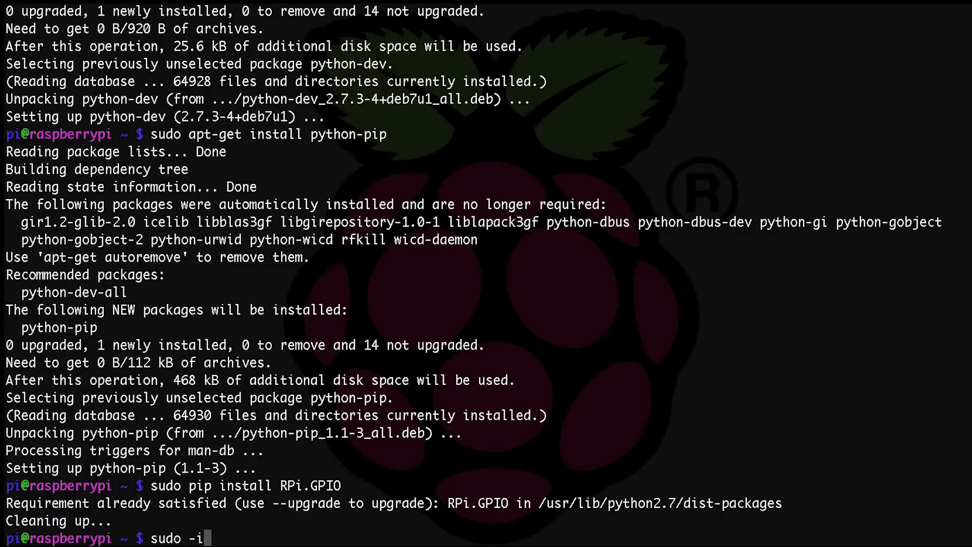
key(Return)
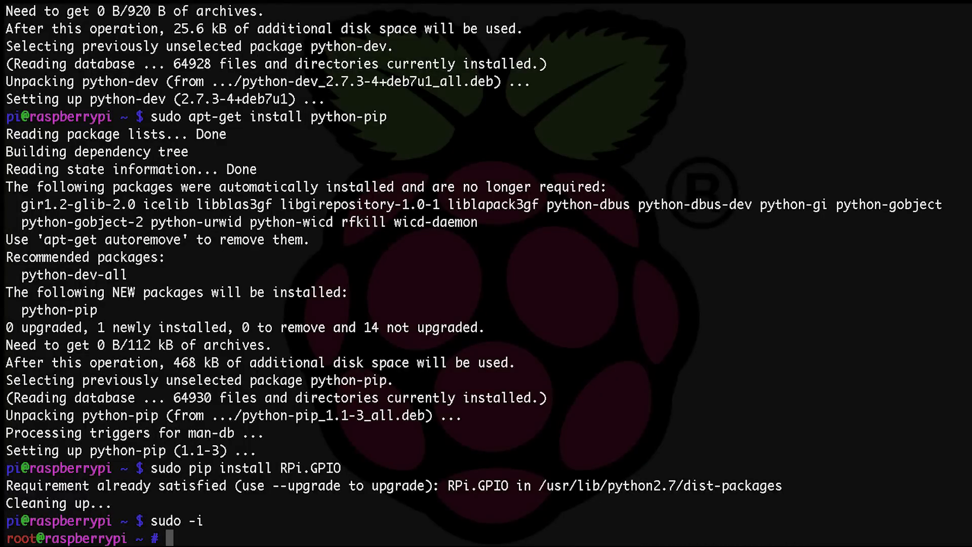
text(python)
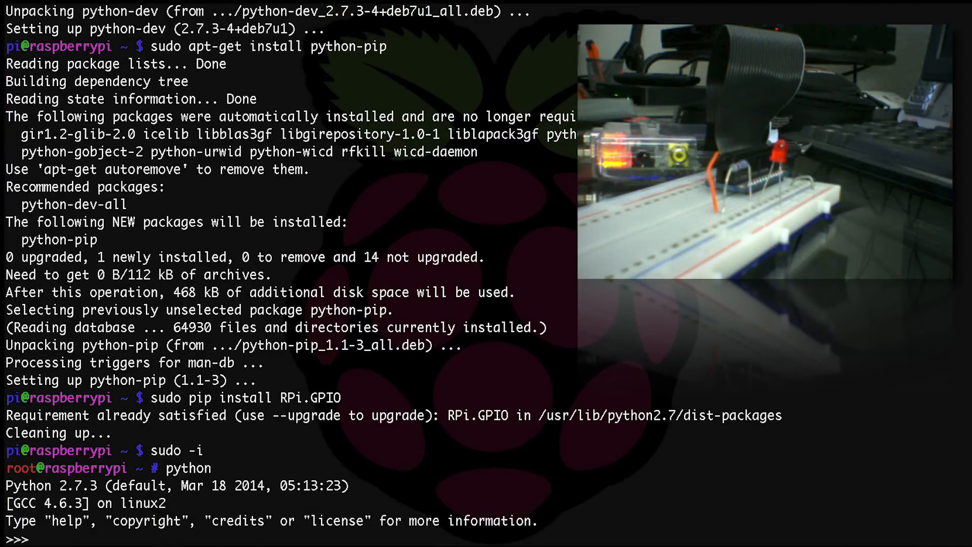
Step: Import the RPi.GPIO module as GPIO in the root Python session
text(impo)
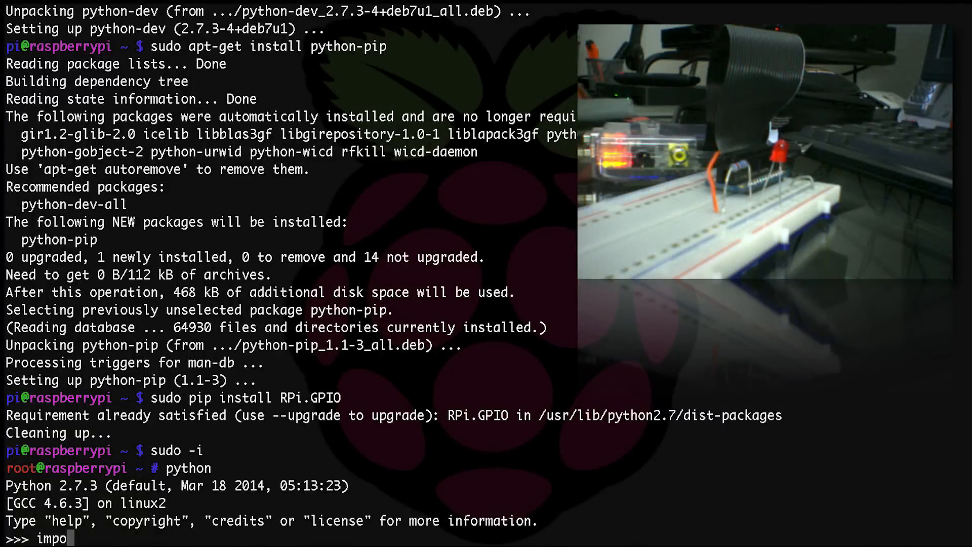
text(rt)
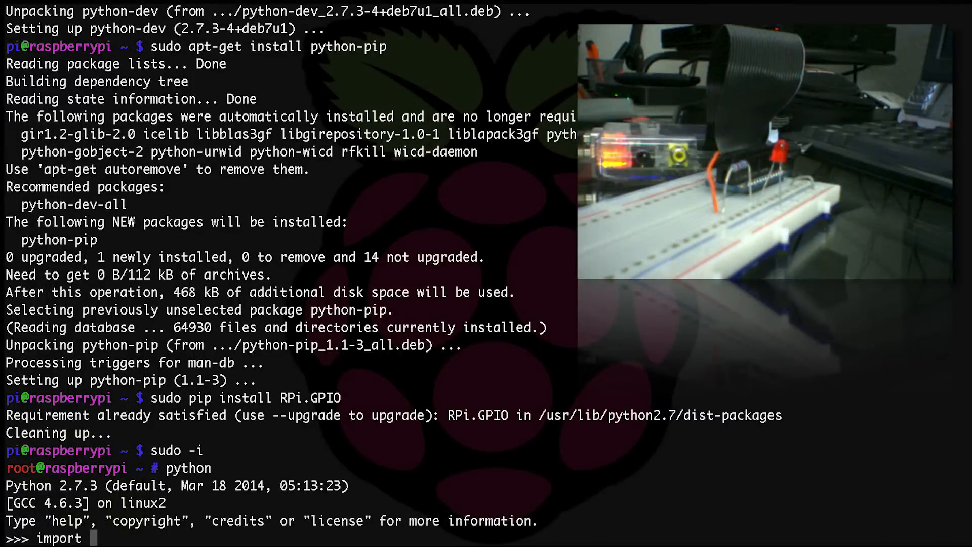
text(RP)
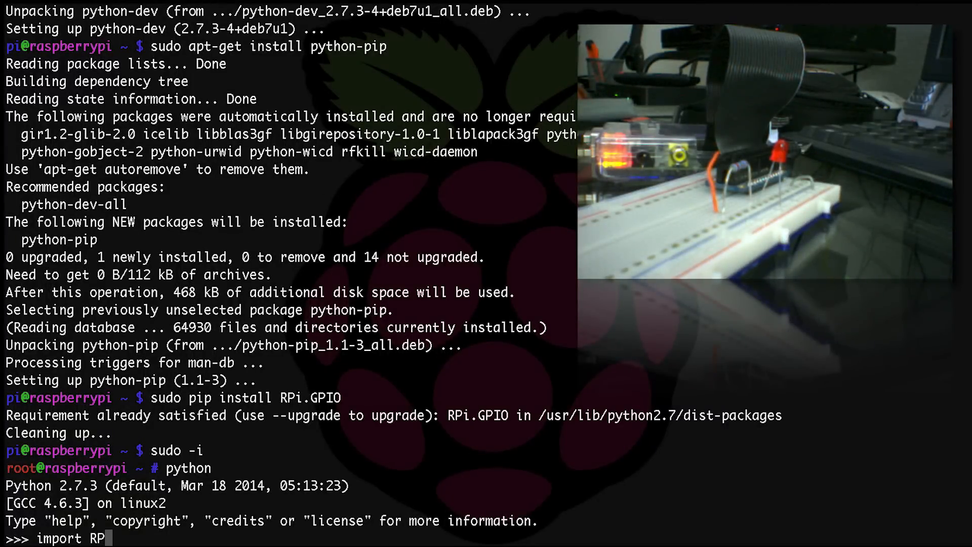
text(.GPIO as G)
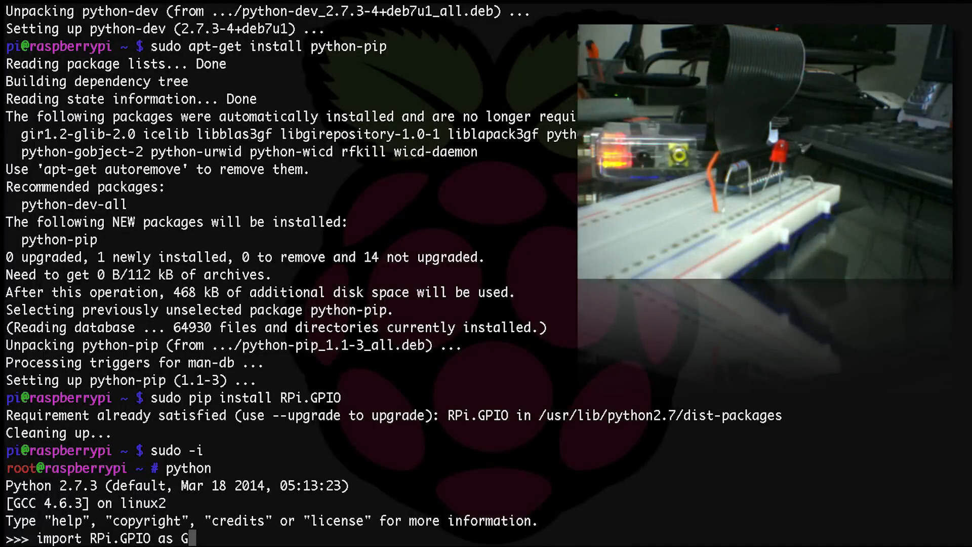
text(PIO)
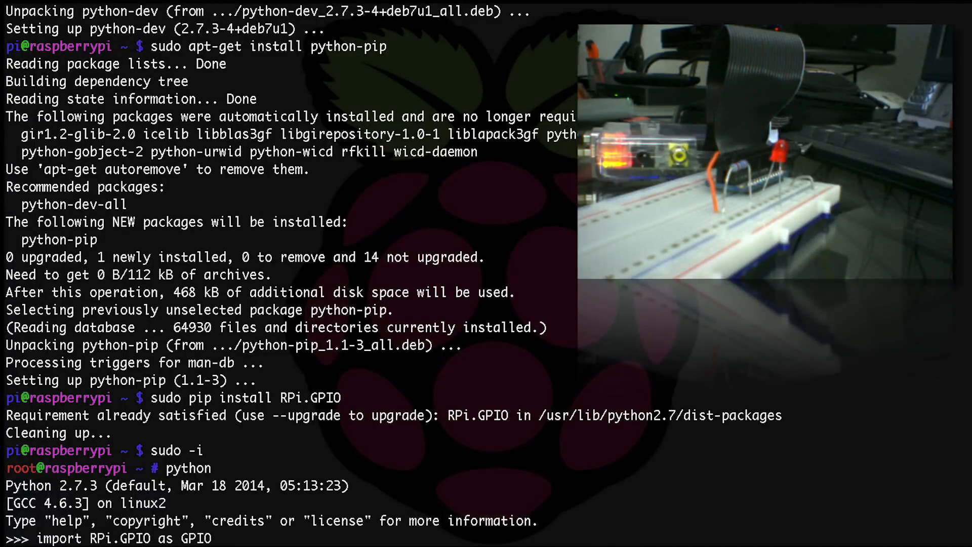
key(enter)
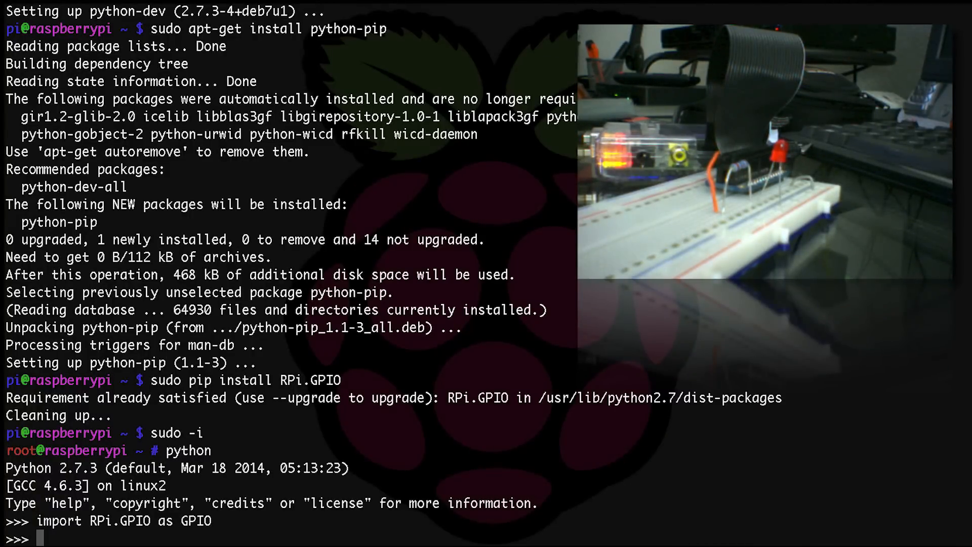
Step: Set GPIO to BCM numbering and configure pin 4 as an output
text(GPIO.setmode(GPIO.BCM))
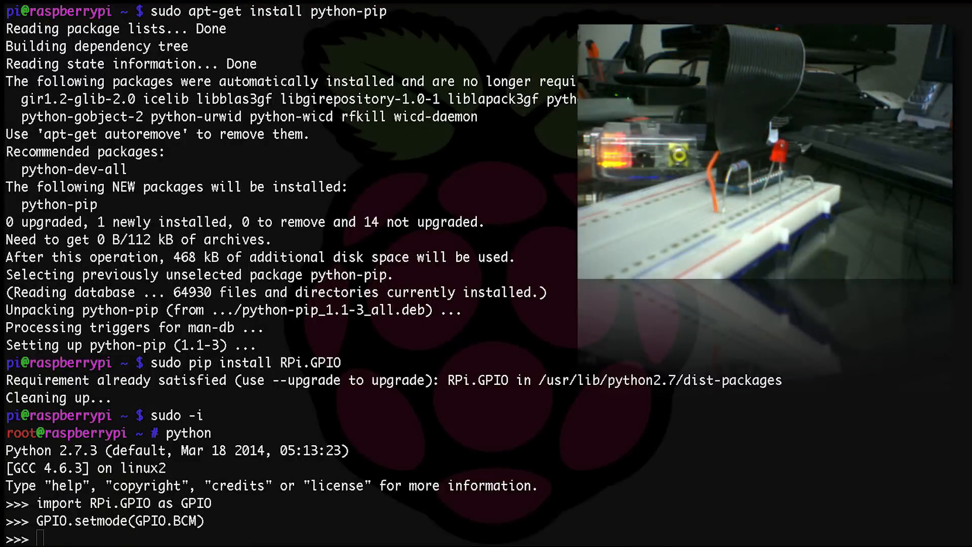
text(GPIO.setup(4, GPIO.OUT))
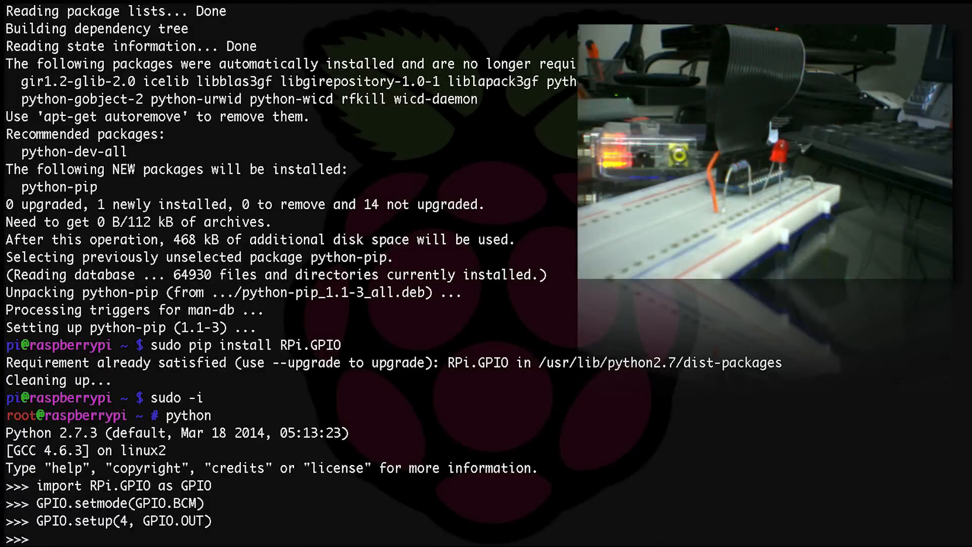
Step: Drive pin 4 high with GPIO.output(4, True) to light the LED
text(GPIO.)
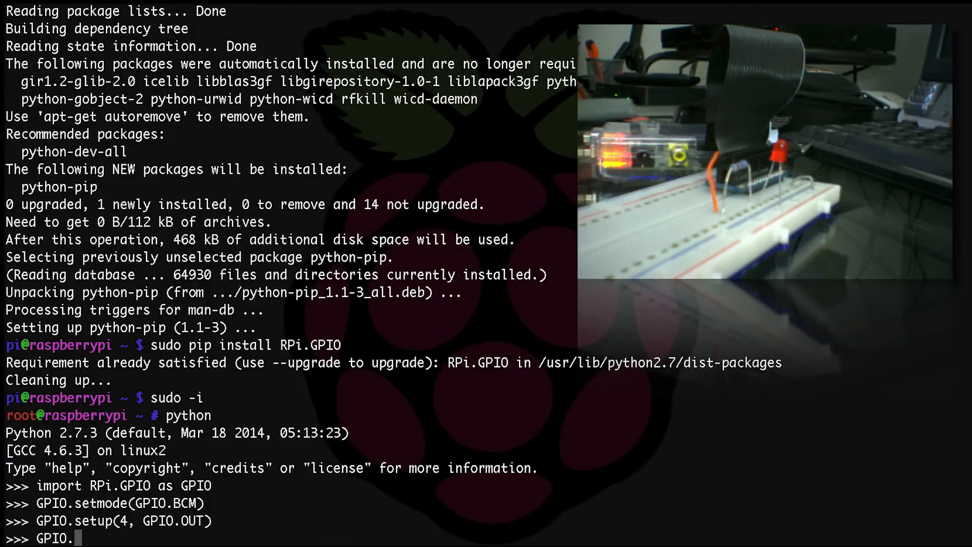
text(output)
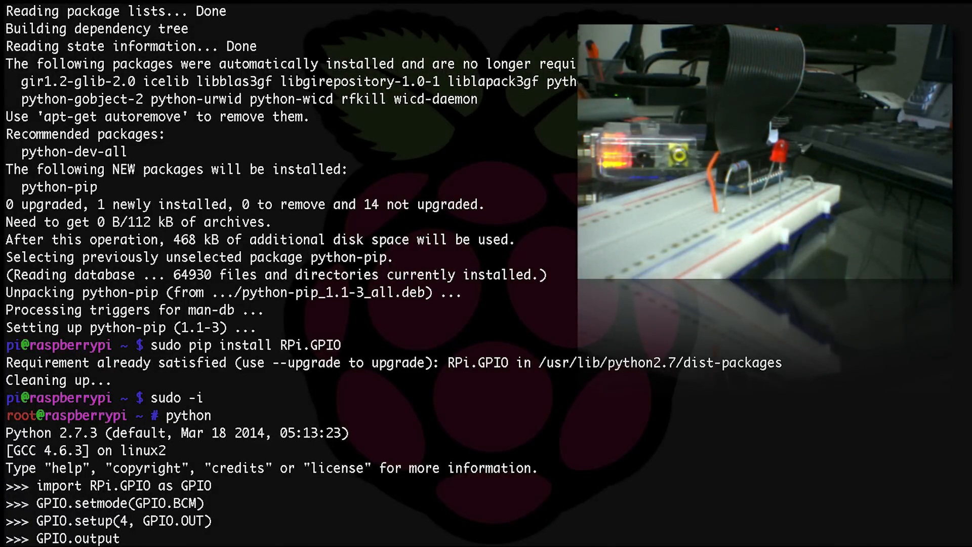
text((4,)
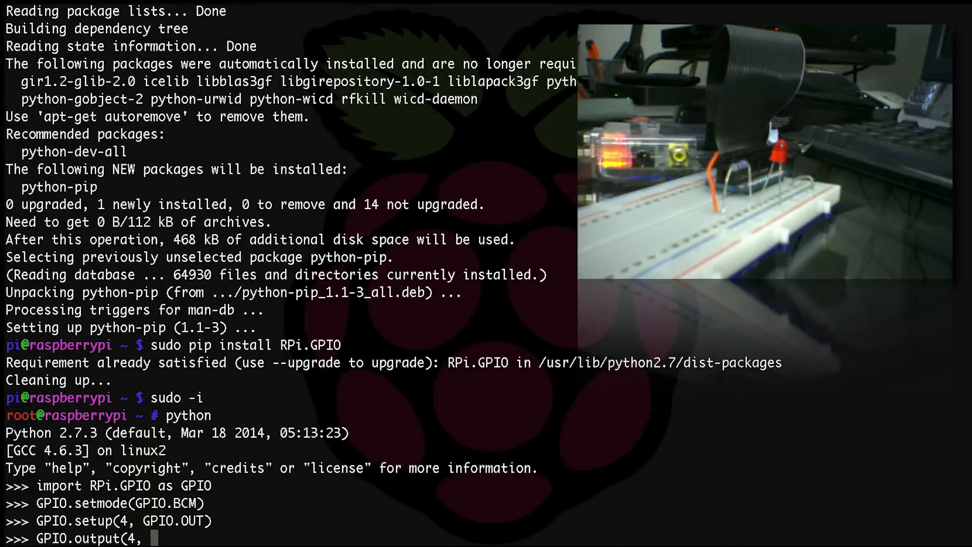
text(True))
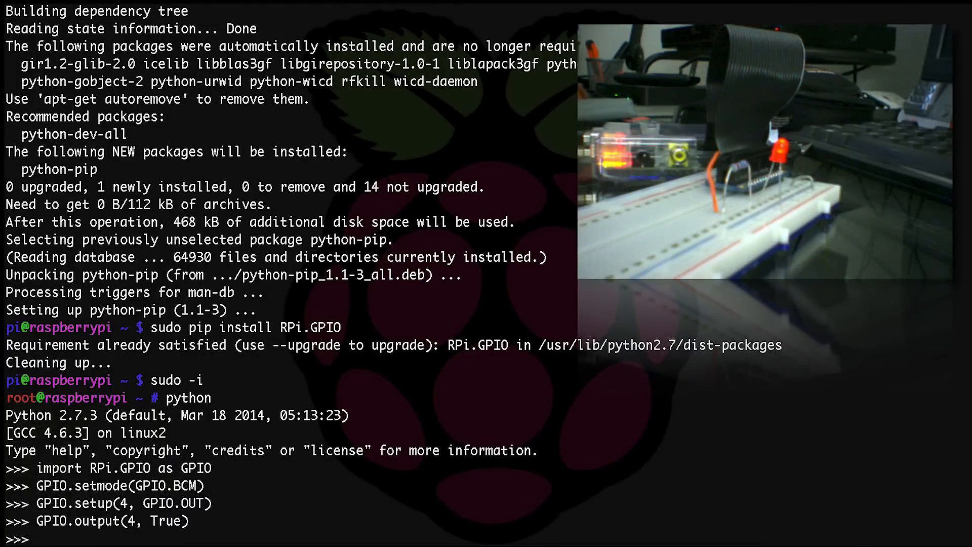
Step: Switch pin 4 off with GPIO.output(4, False)
text(GPIO)
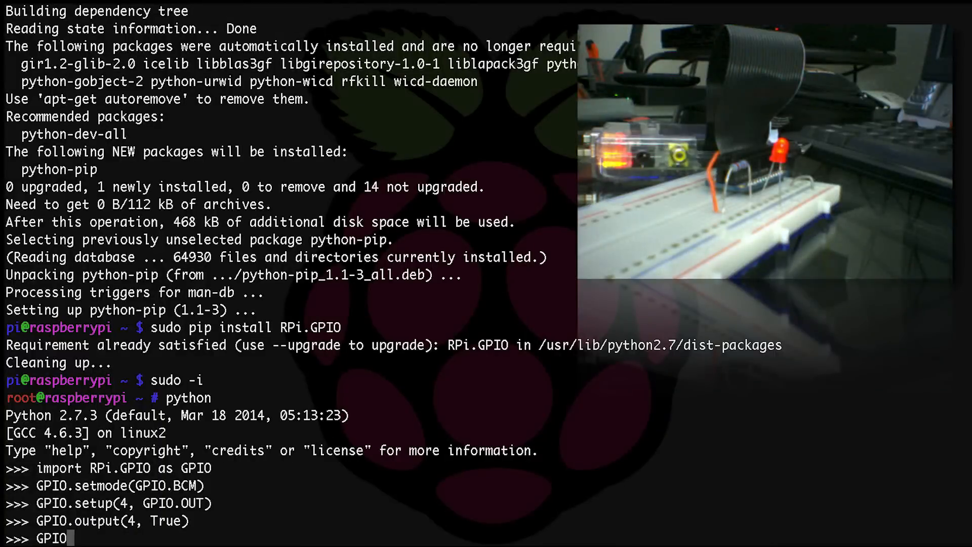
text(.output)
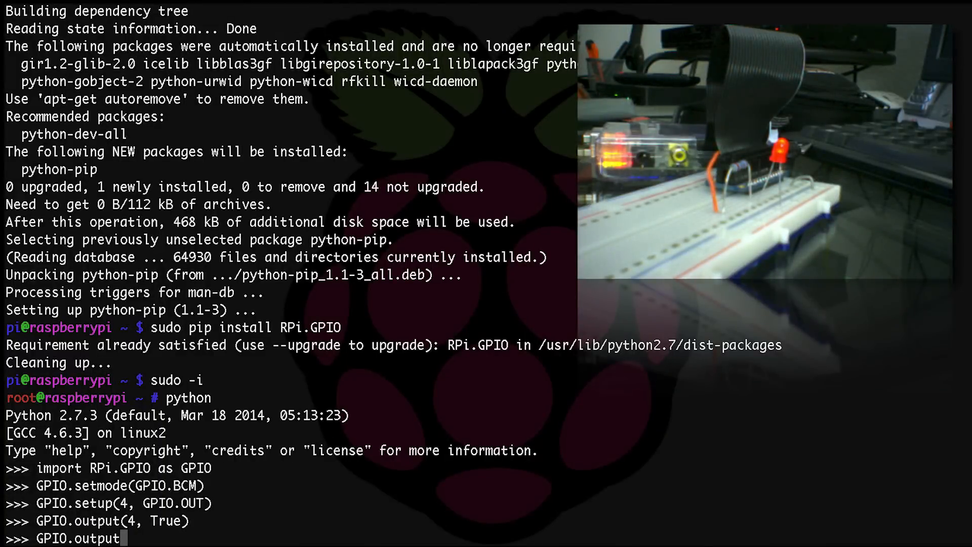
text((4, False)
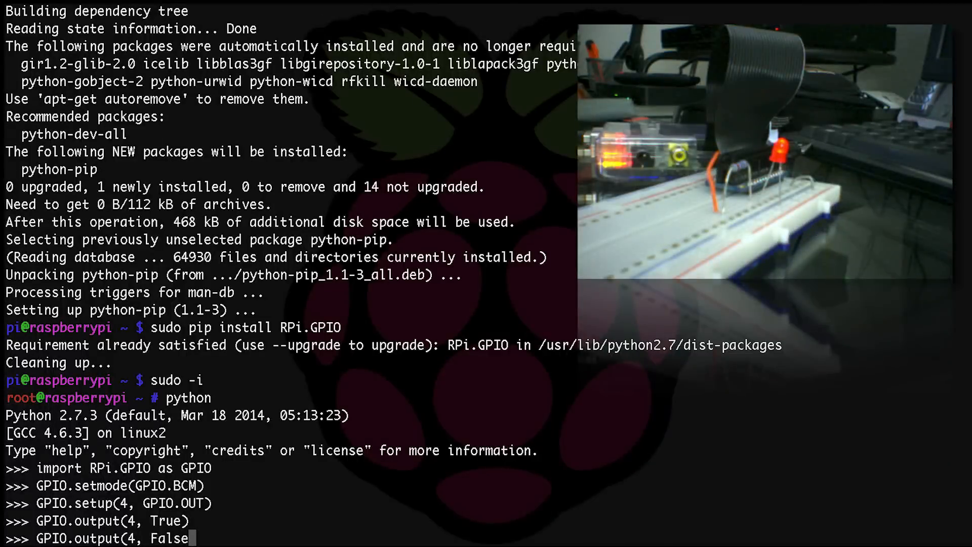
key(enter)
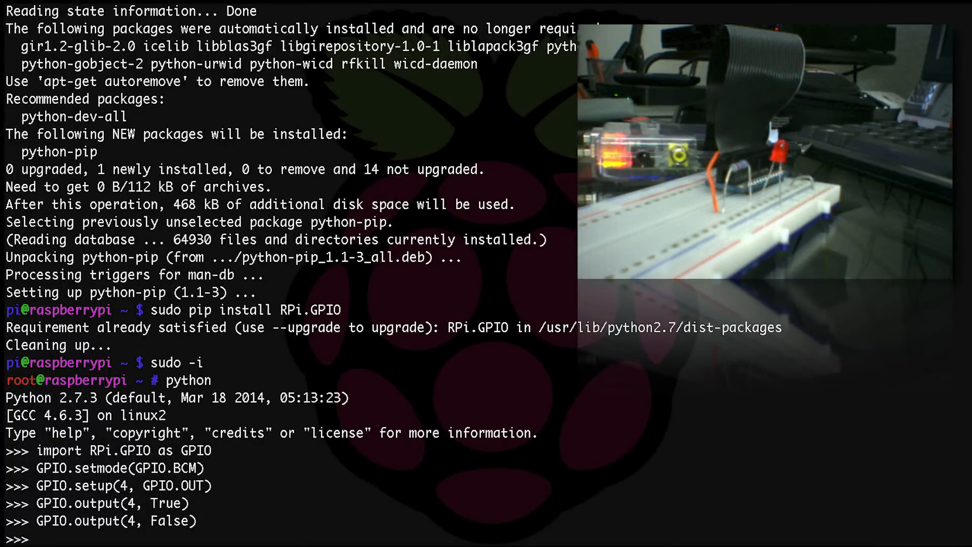
text(GPIO.output(4, False))
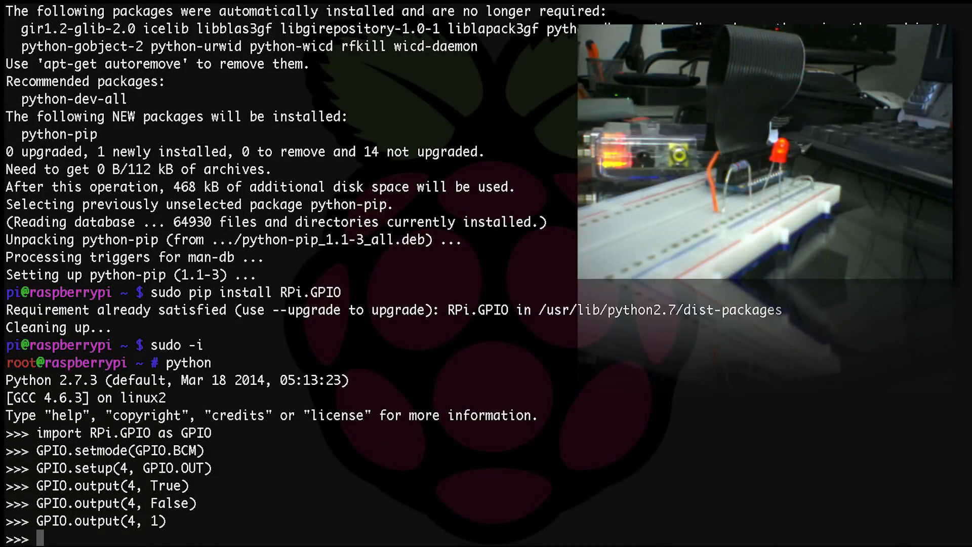
Step: Toggle pin 4 back on with 1 and off again with GPIO.output(4, 0)
text(GPIO.output(4, 0))
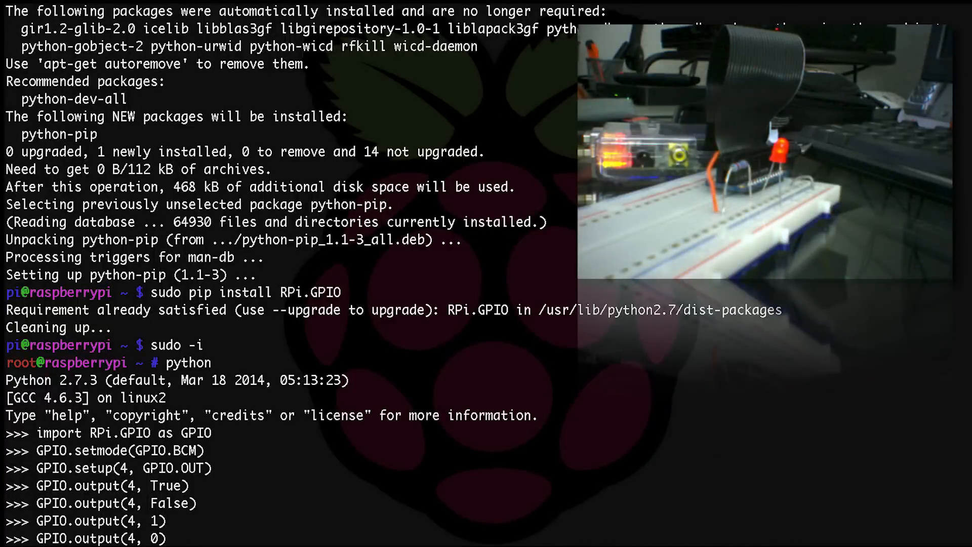
key(Return)
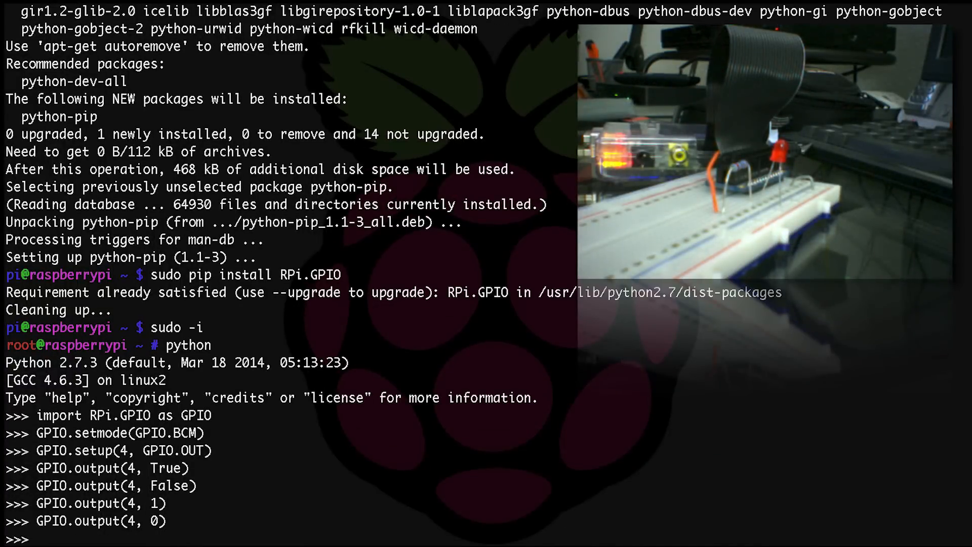